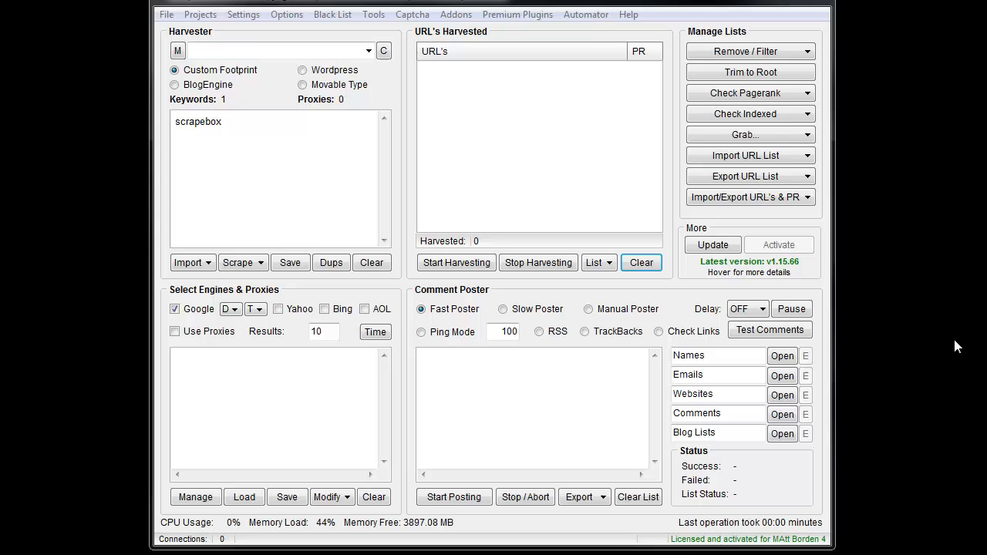
mouse_move(942, 318)
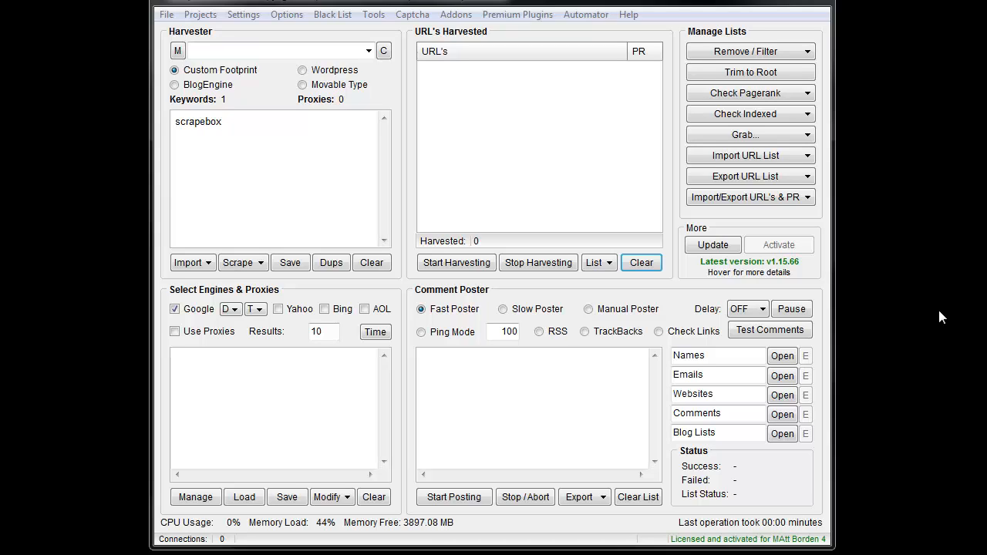
mouse_move(880, 299)
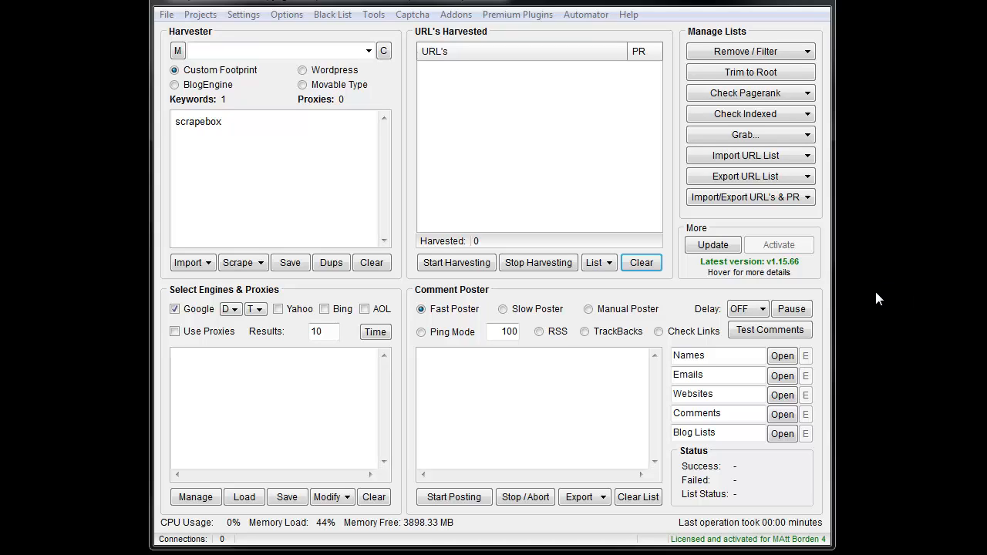
Close the completion notice for the finished 22,031-byte download.
left_click(456, 14)
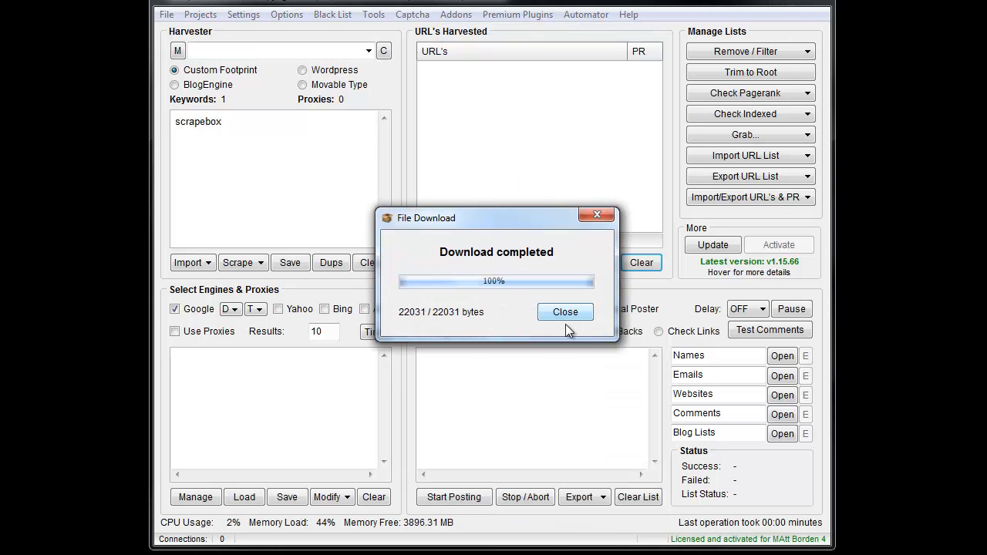
left_click(564, 312)
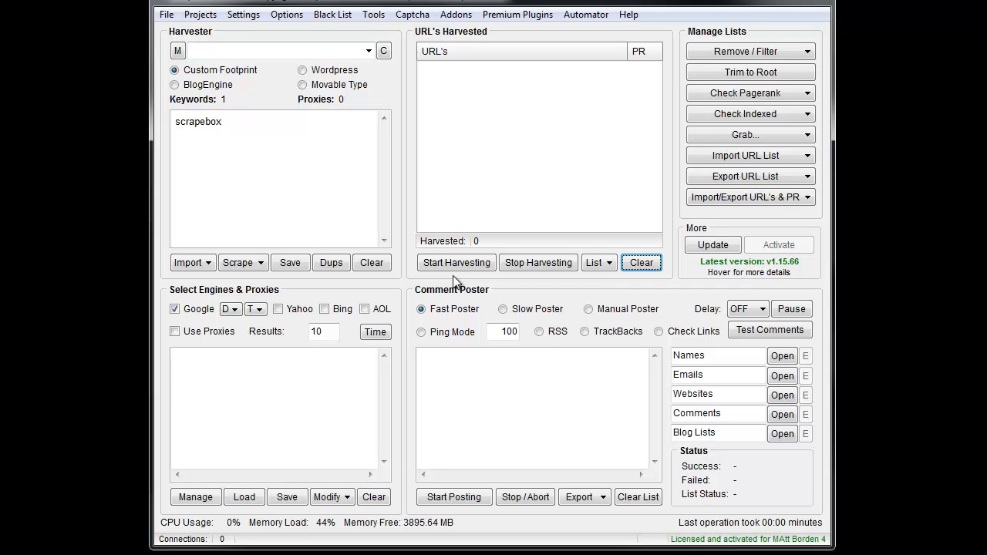
Review the Available Addons list, then start ScrapeBox TDNAM Scraper v1.0.0.17.
left_click(455, 14)
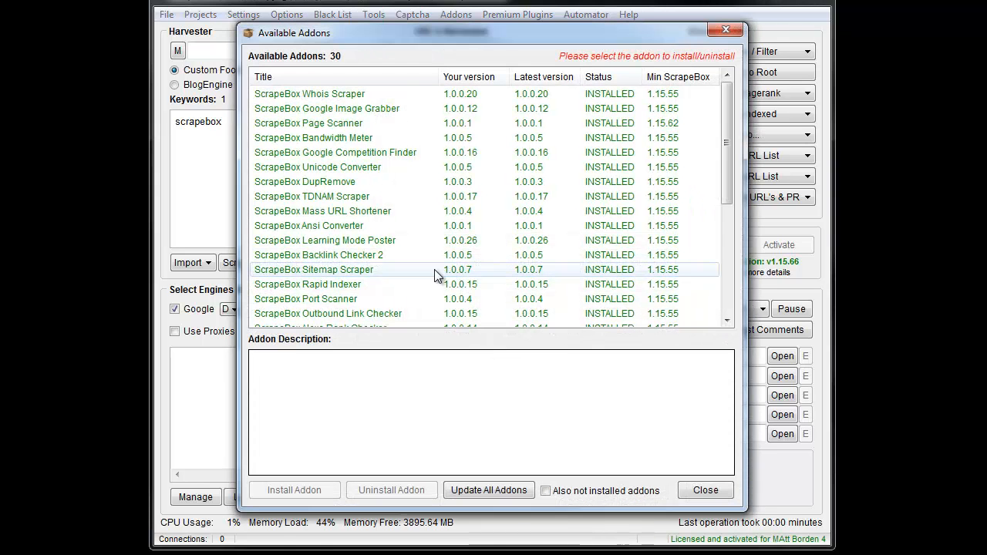
left_click(704, 490)
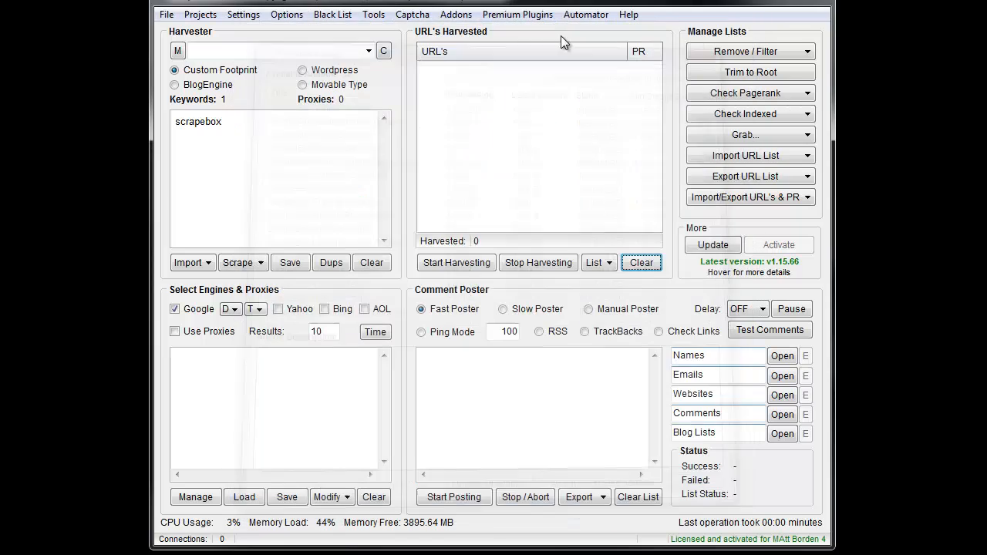
left_click(455, 13)
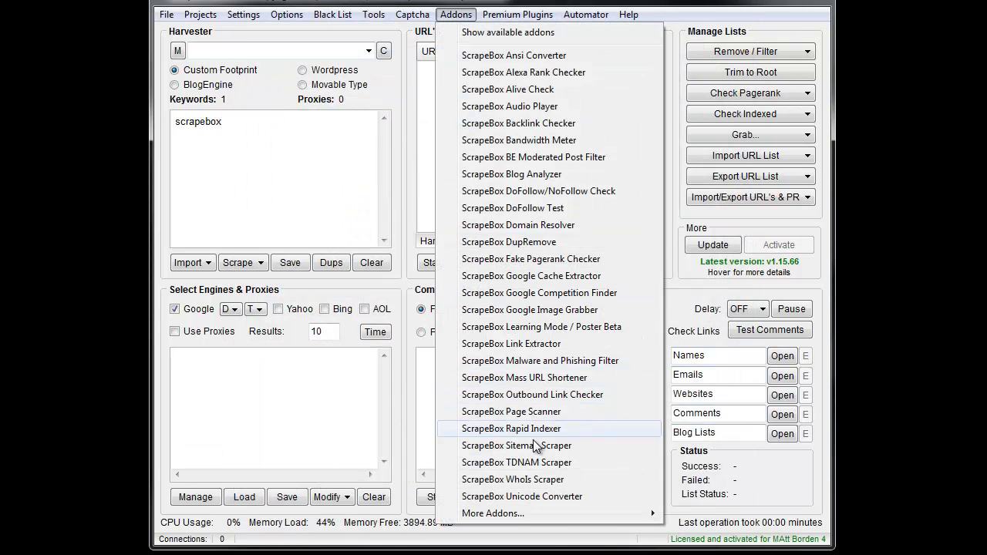
left_click(516, 462)
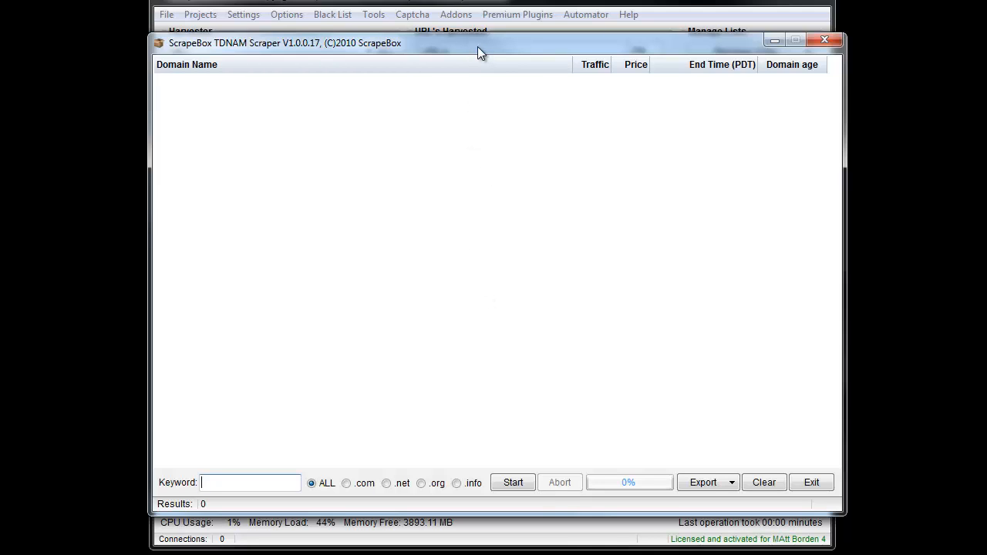
mouse_move(460, 202)
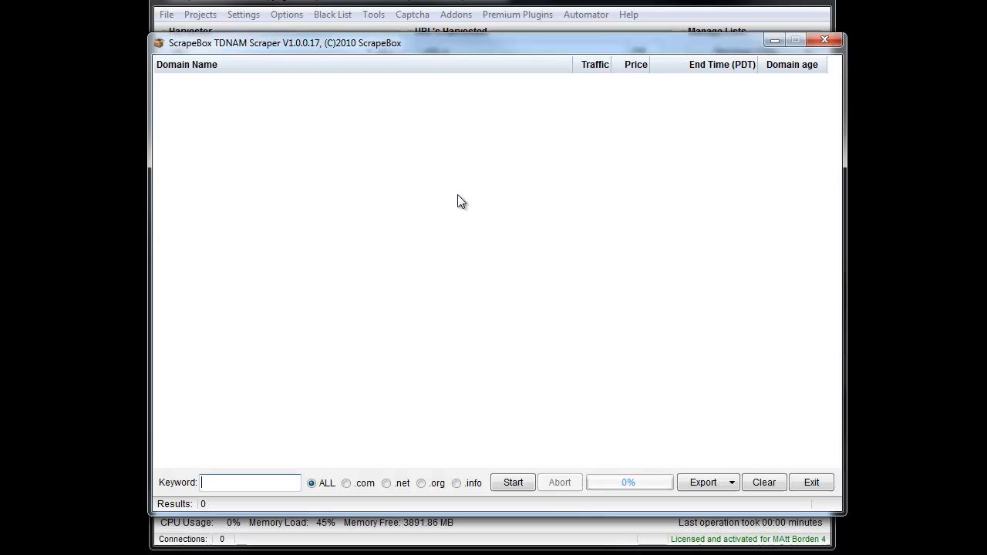
mouse_move(527, 505)
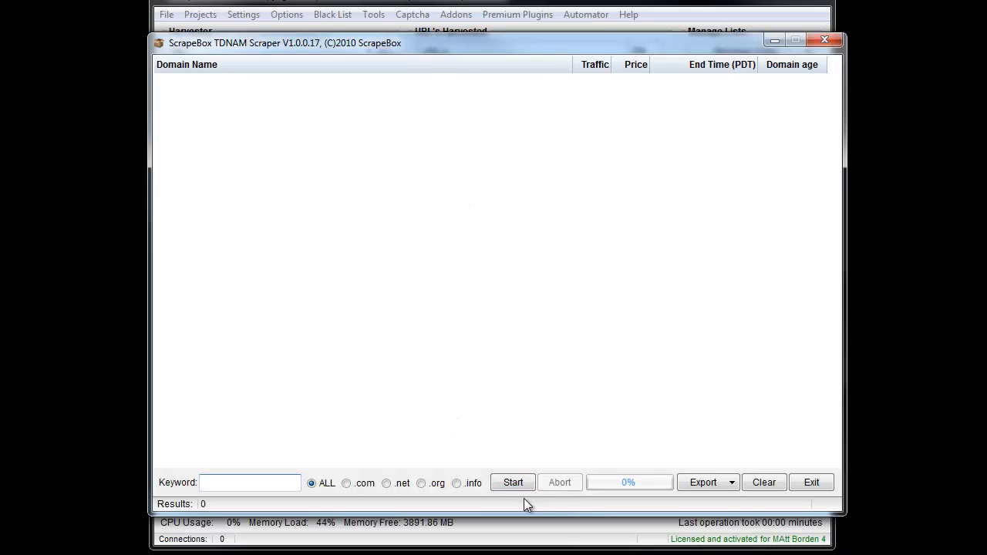
mouse_move(634, 487)
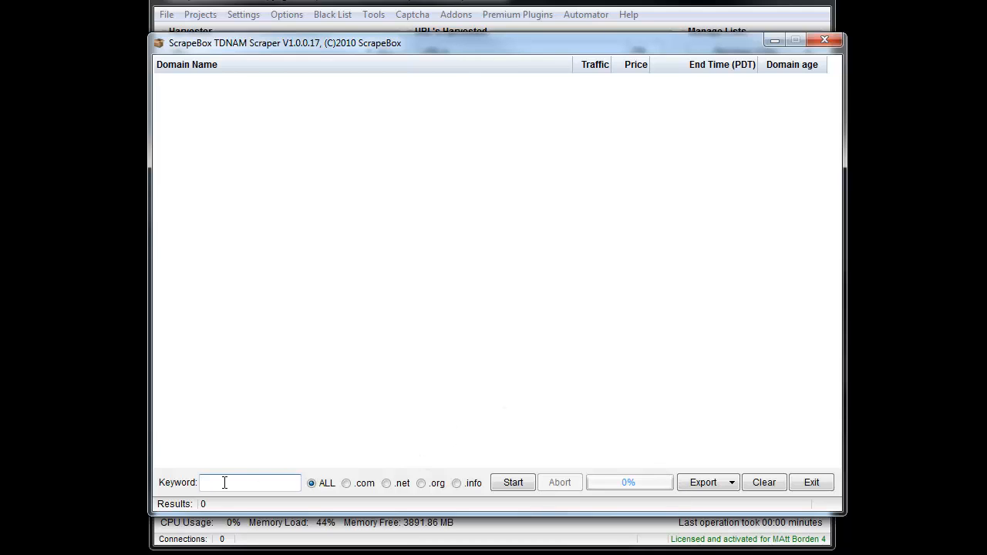
Search auctions for keyword 'box' across ALL extensions, returning 274 domains.
type("box")
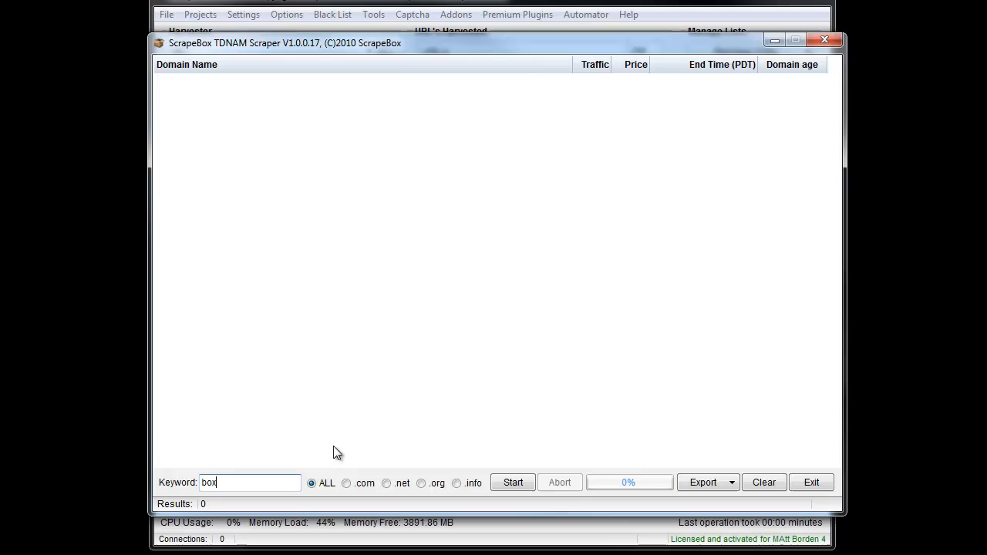
mouse_move(344, 486)
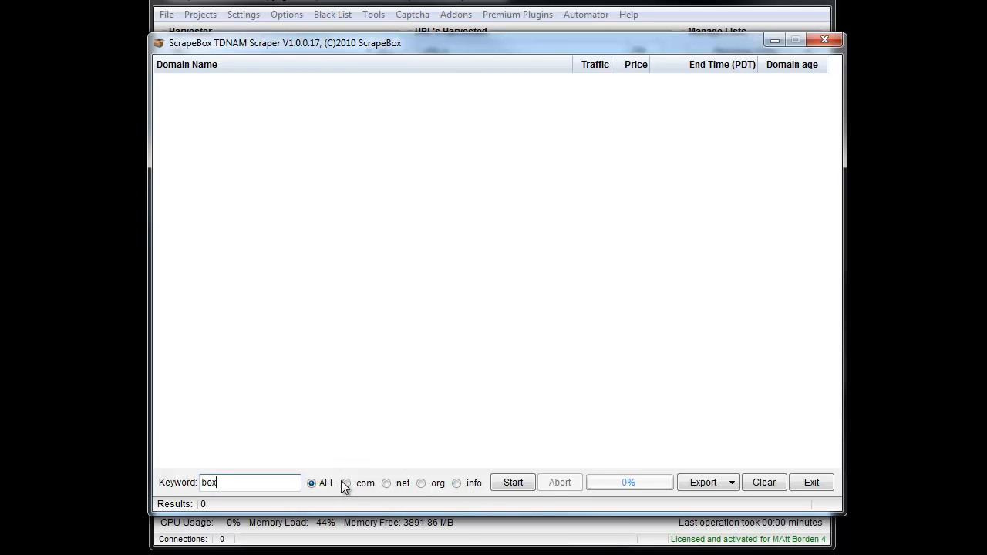
left_click(513, 482)
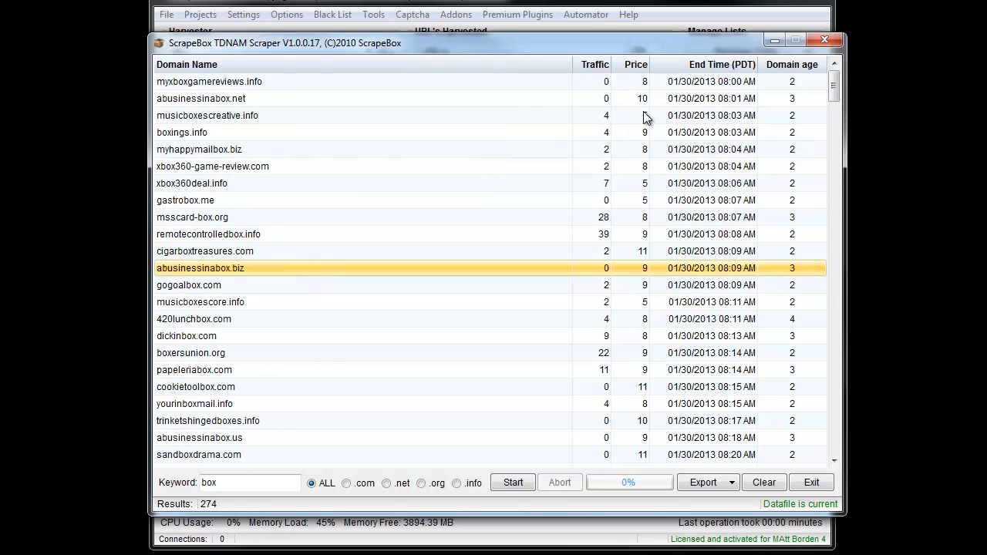
mouse_move(775, 149)
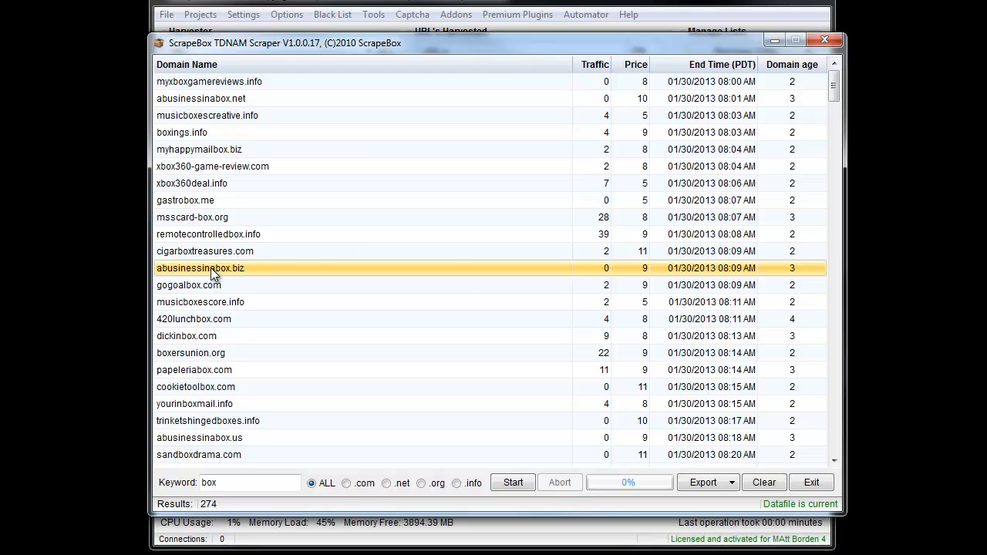
right_click(214, 274)
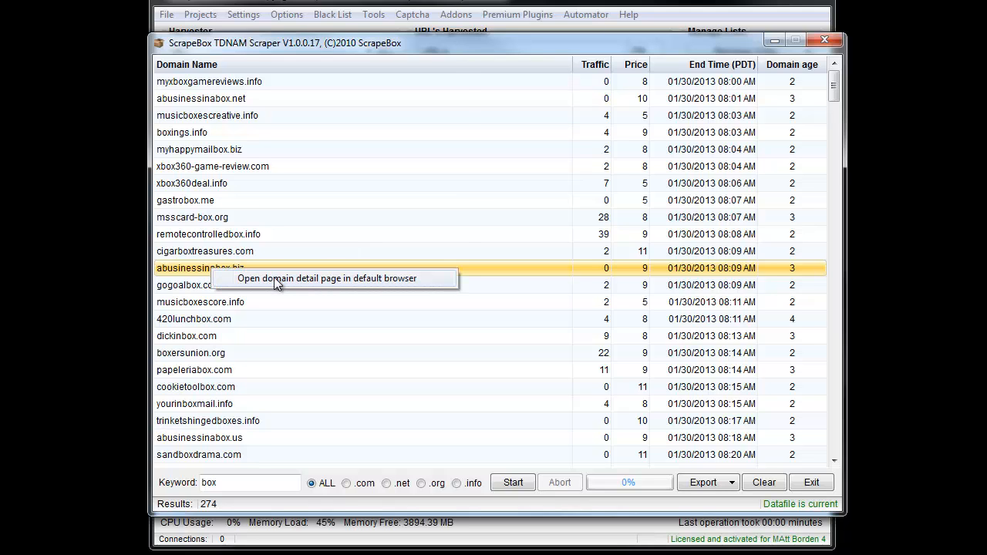
left_click(326, 278)
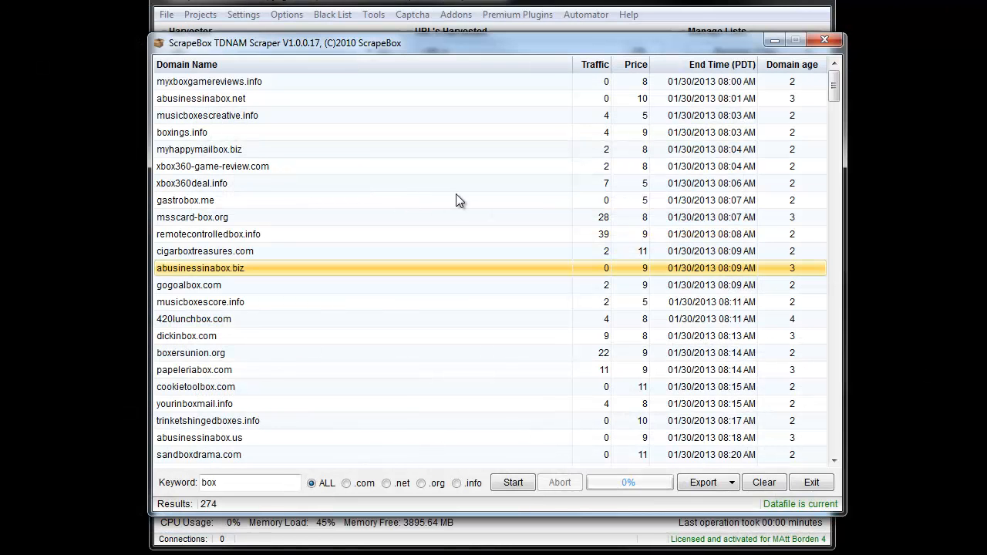
left_click(729, 482)
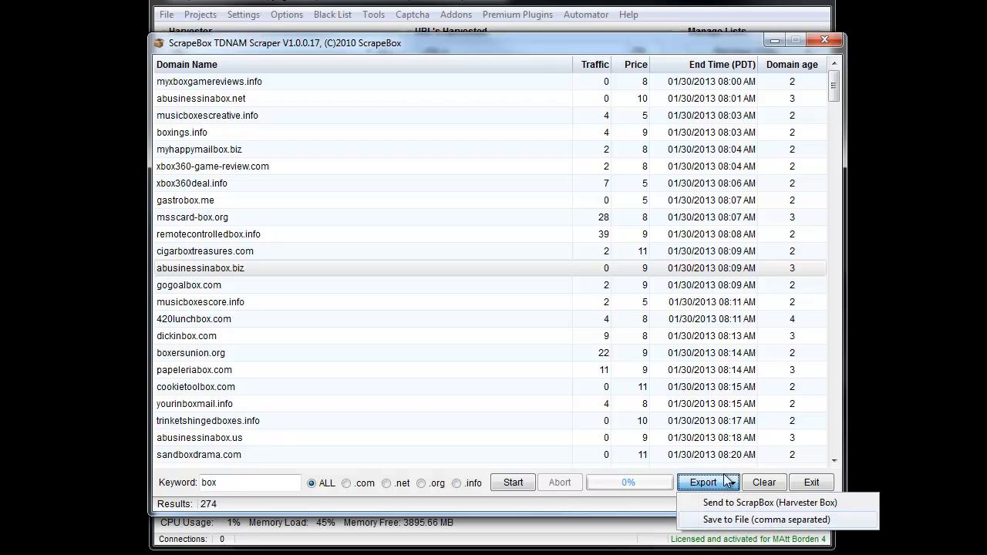
Clear all 274 domains from the results, leaving 'box' in the keyword field.
left_click(763, 482)
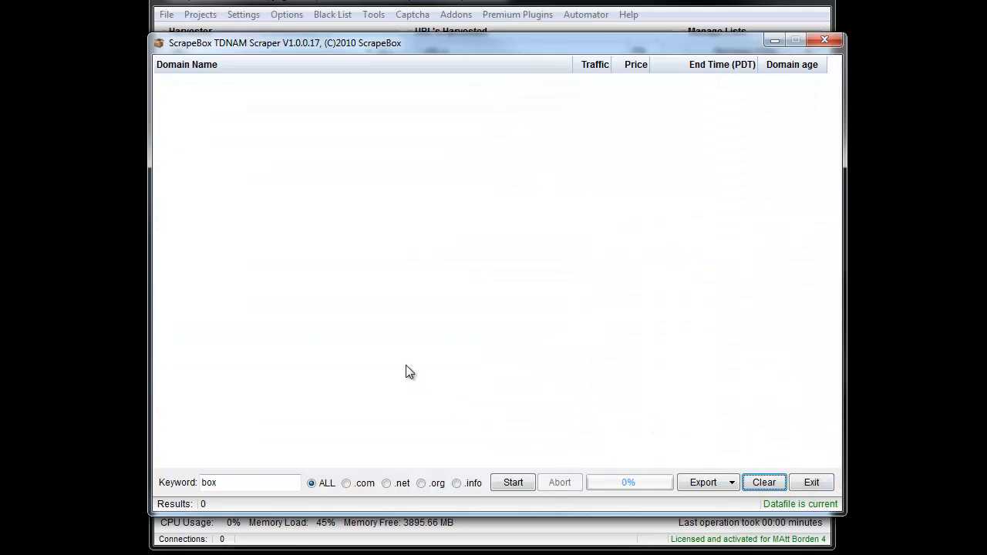
mouse_move(413, 375)
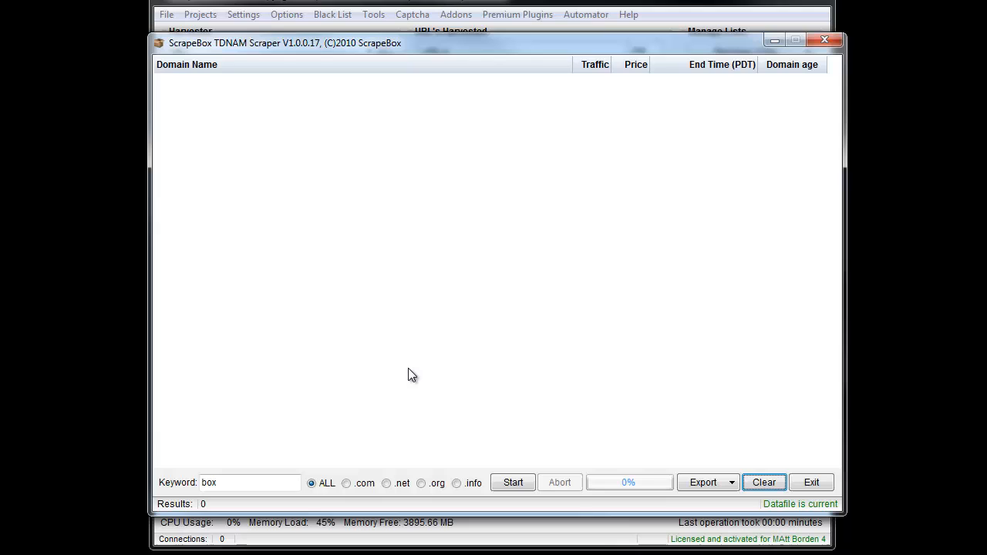